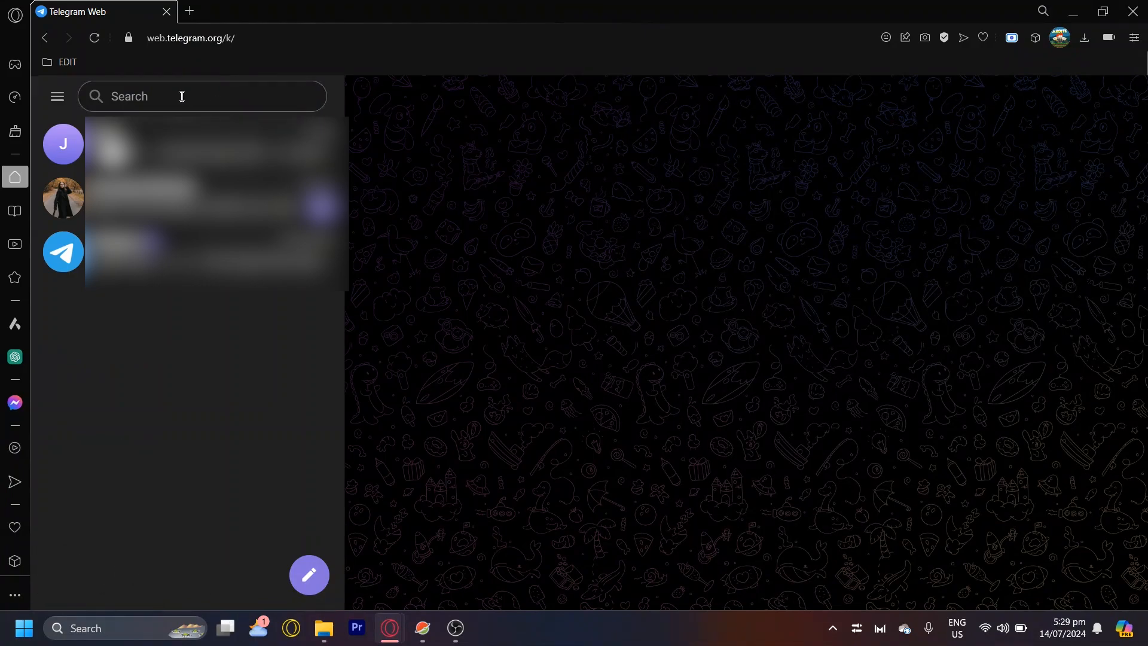
Step: Search Telegram for 'getpubliclinkbot'
{"action": "type", "text": "get"}
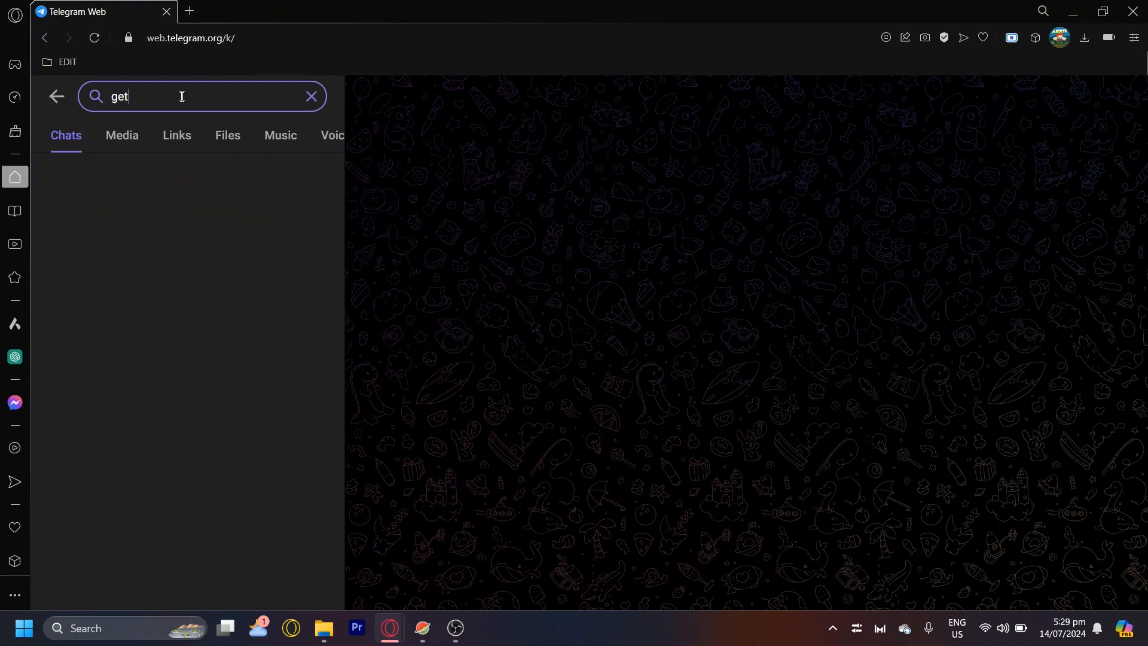
{"action": "type", "text": "pi"}
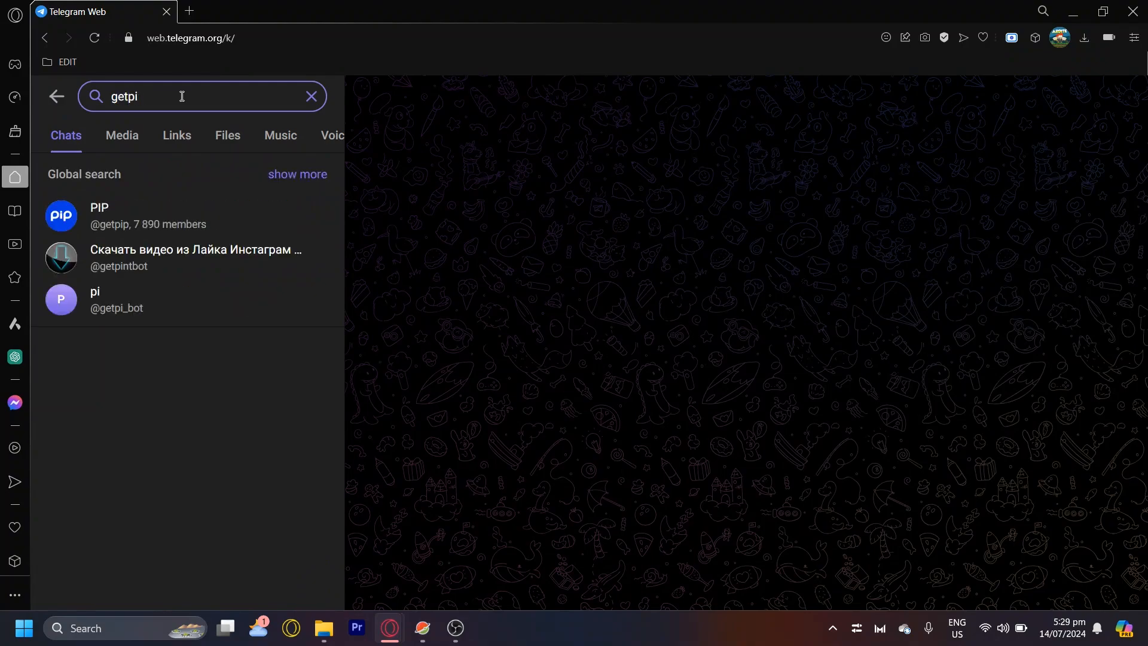
{"action": "type", "text": "publicl"}
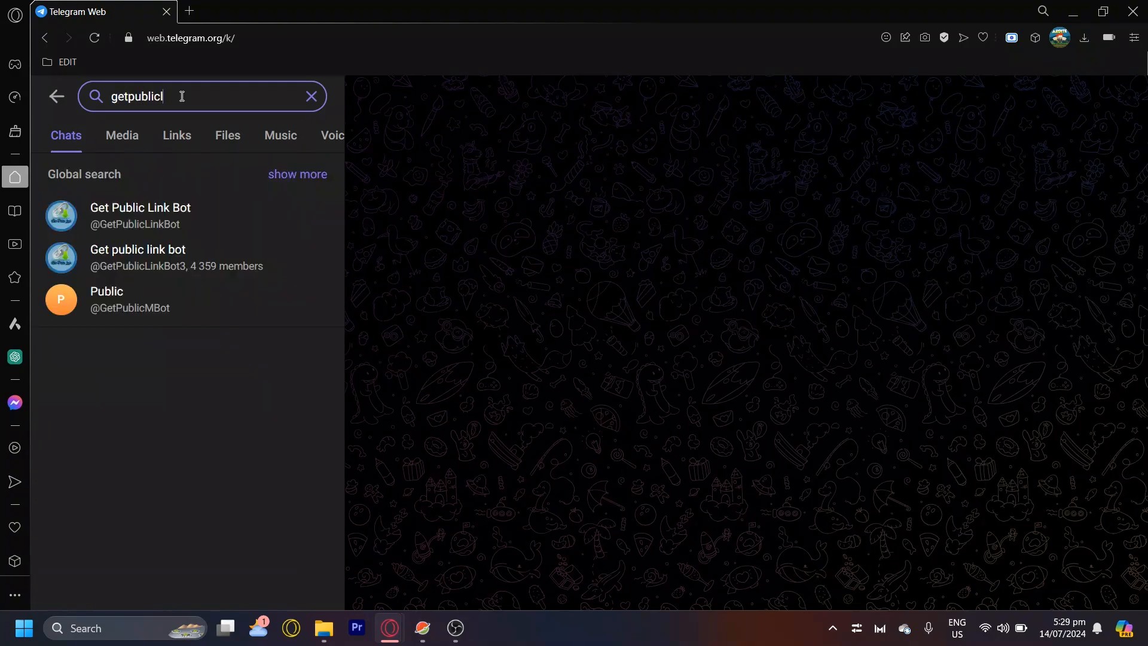
{"action": "type", "text": "inkbot"}
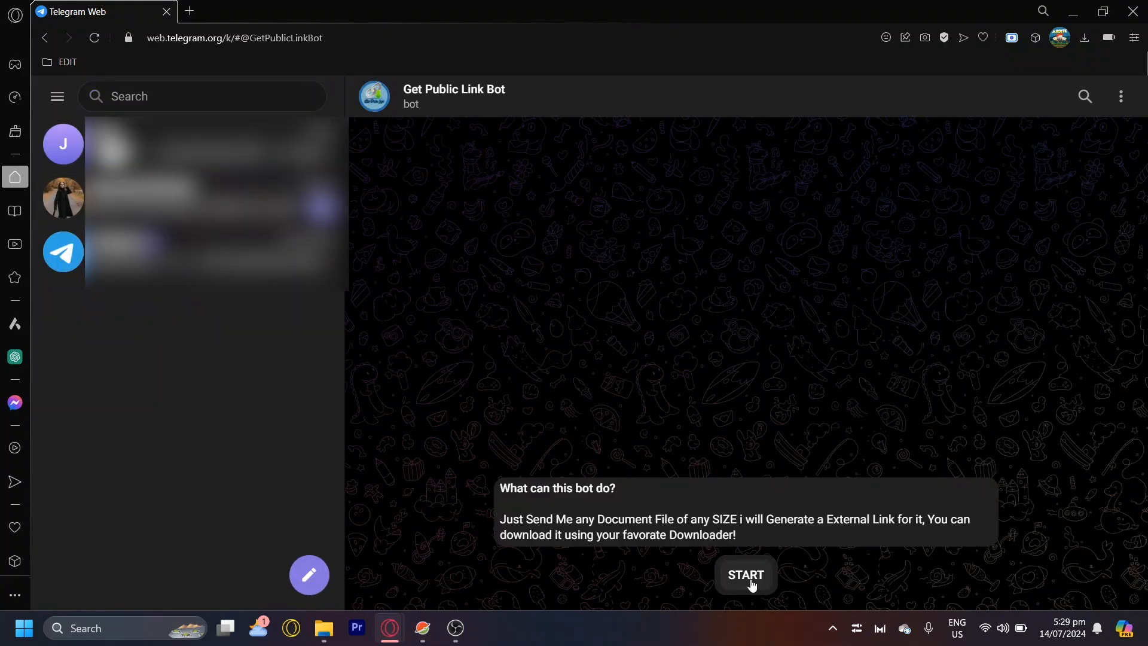
Step: Start the Get Public Link Bot conversation
{"action": "left_click", "coordinate": [744, 574]}
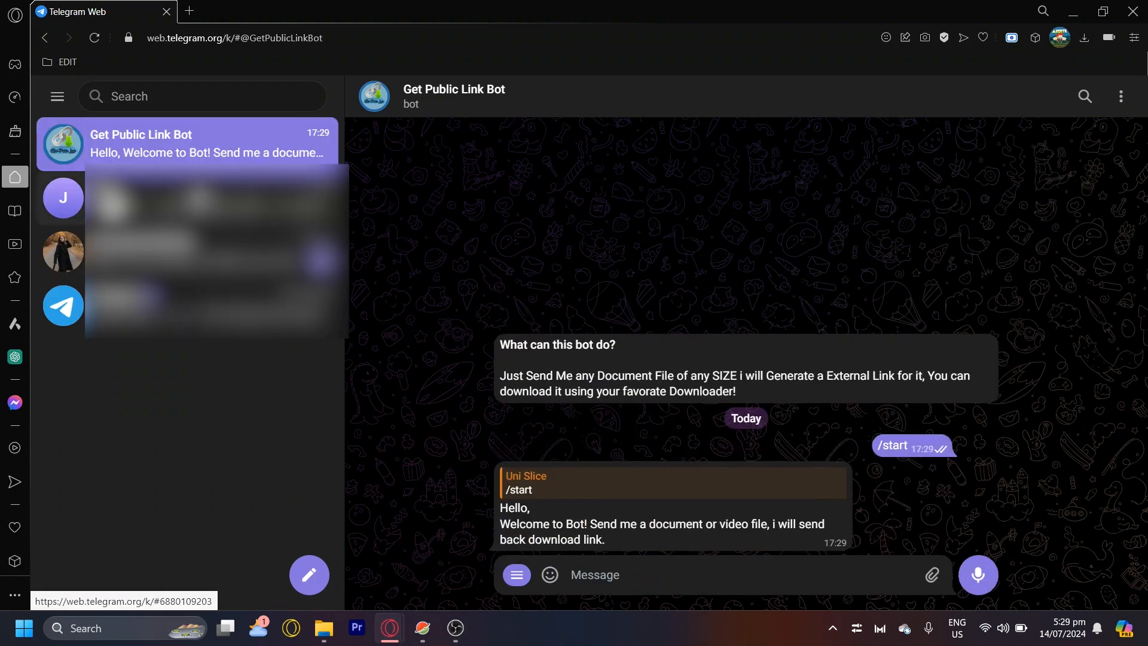
Step: Forward the Correct Score VIP photo post from the other chat
{"action": "left_click", "coordinate": [62, 198]}
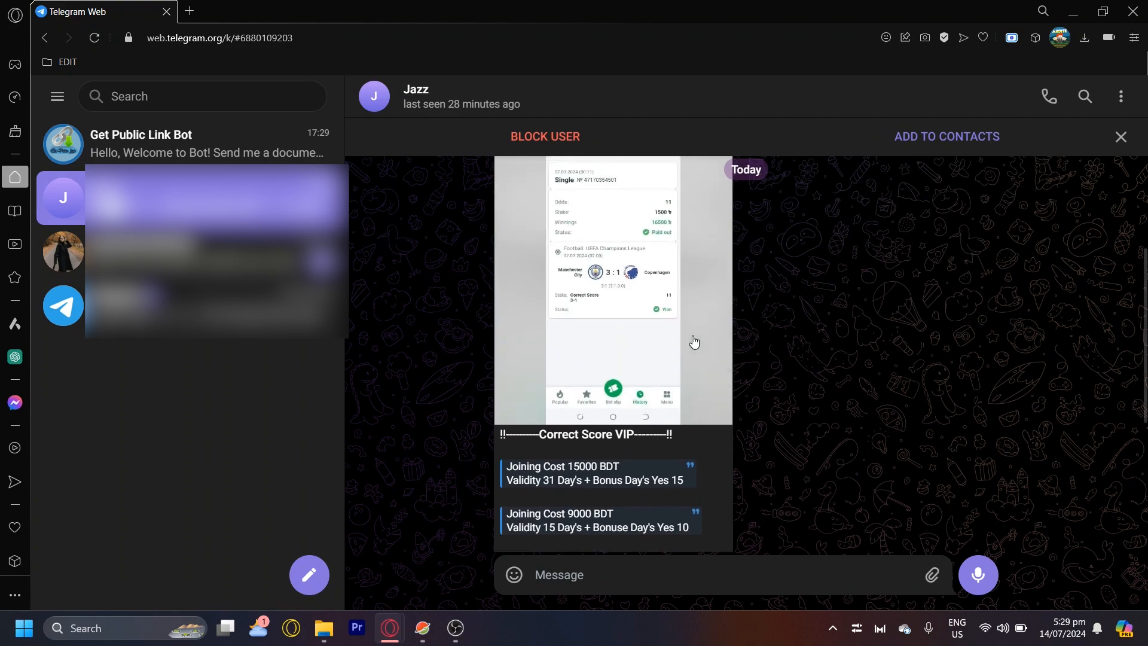
{"action": "scroll", "scroll_direction": "down", "scroll_amount": 3}
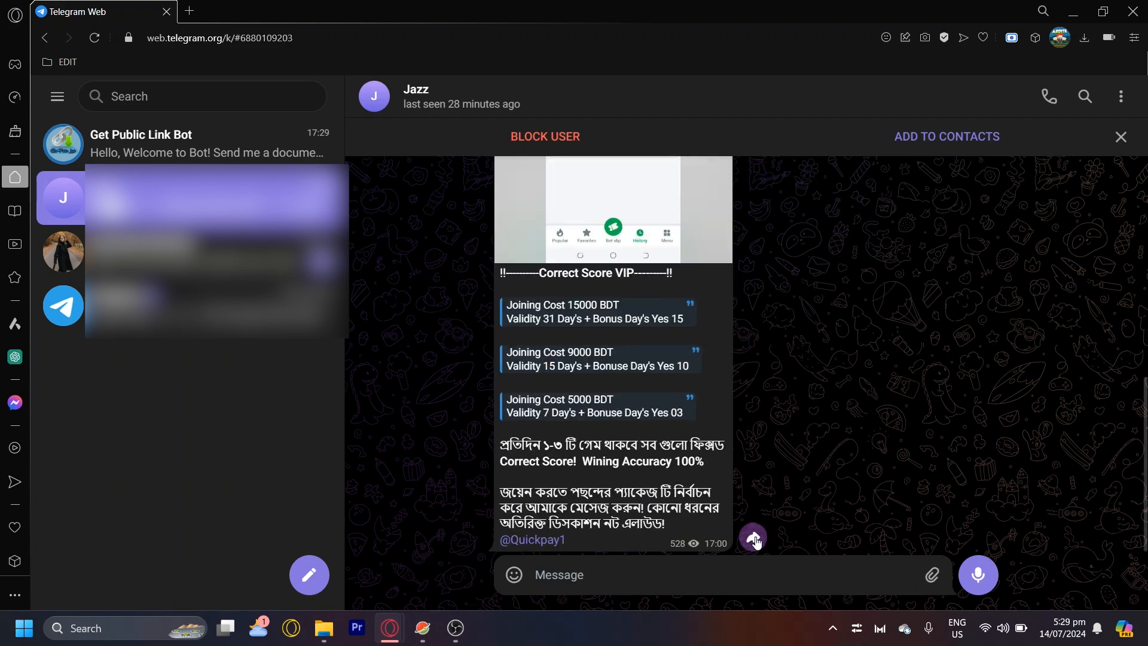
{"action": "left_click", "coordinate": [753, 538]}
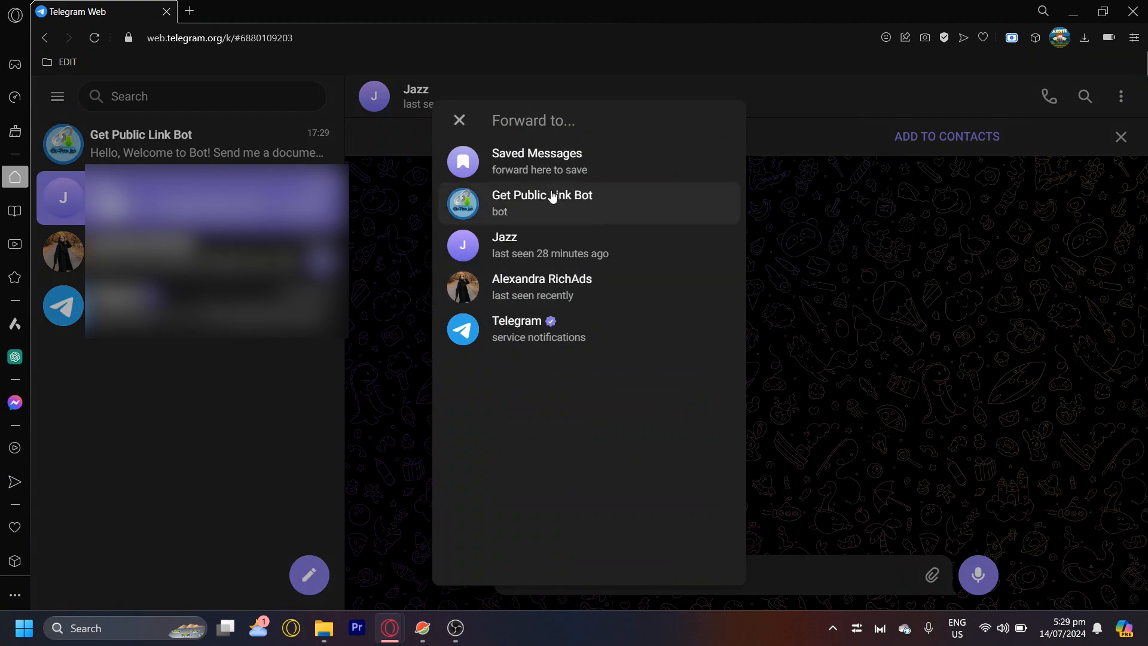
{"action": "mouse_move", "coordinate": [550, 214]}
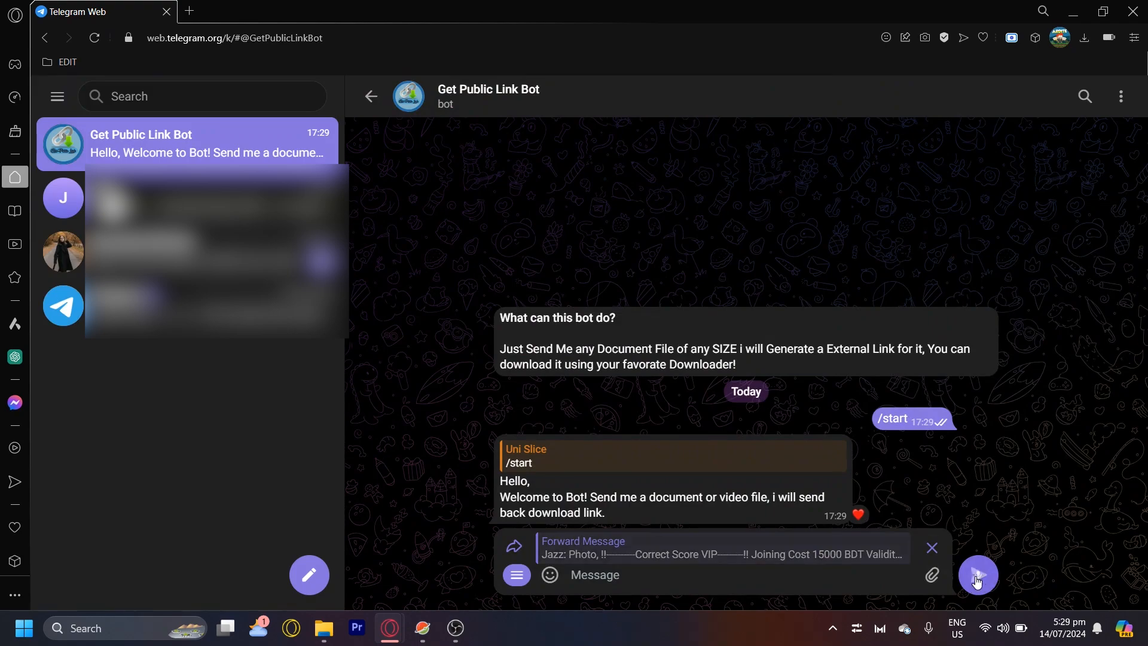
Step: Send the forwarded photo to the bot and view its .jpg download link reply
{"action": "left_click", "coordinate": [976, 574]}
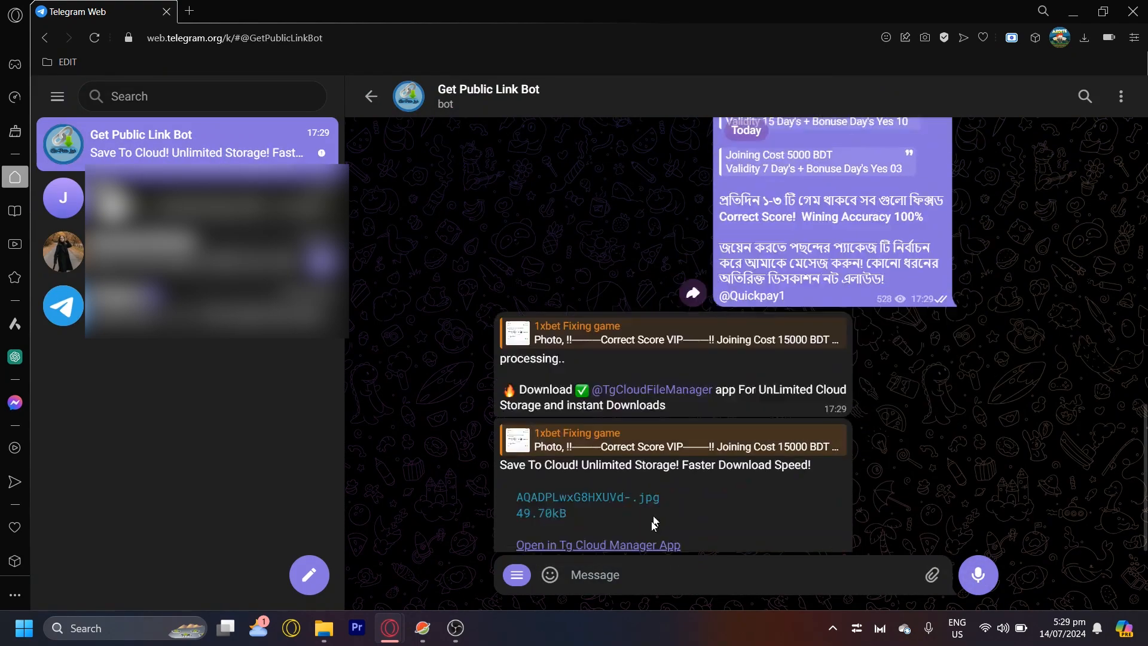
{"action": "scroll", "scroll_direction": "down", "scroll_amount": 3}
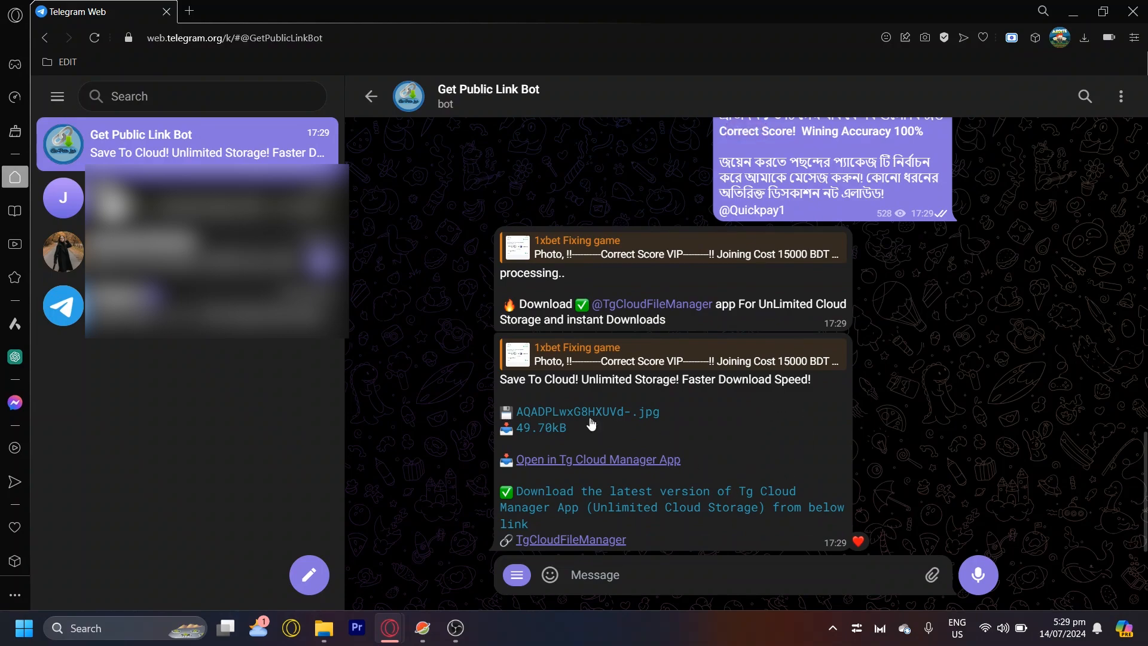
{"action": "mouse_move", "coordinate": [777, 410]}
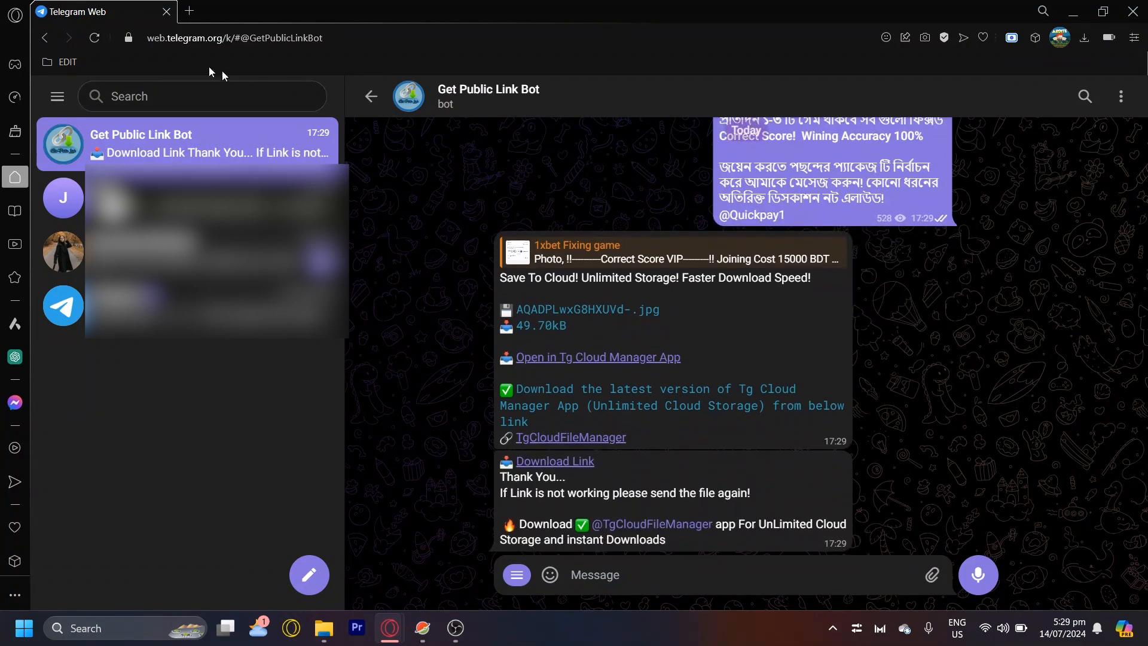
{"action": "left_click", "coordinate": [202, 95]}
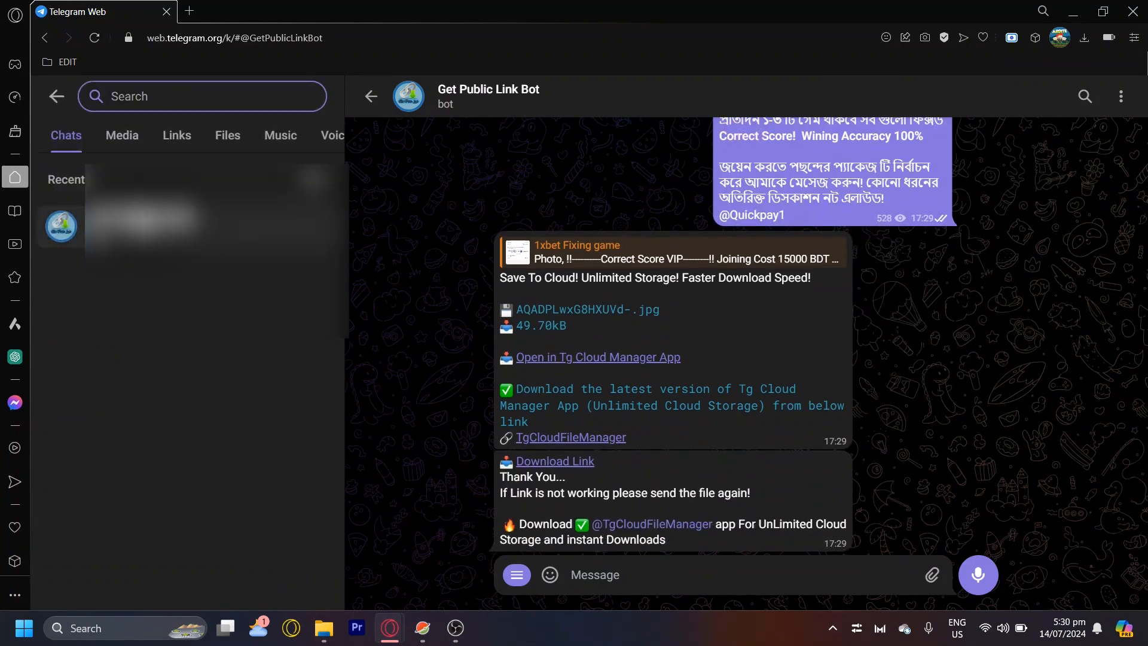
{"action": "left_click", "coordinate": [55, 95]}
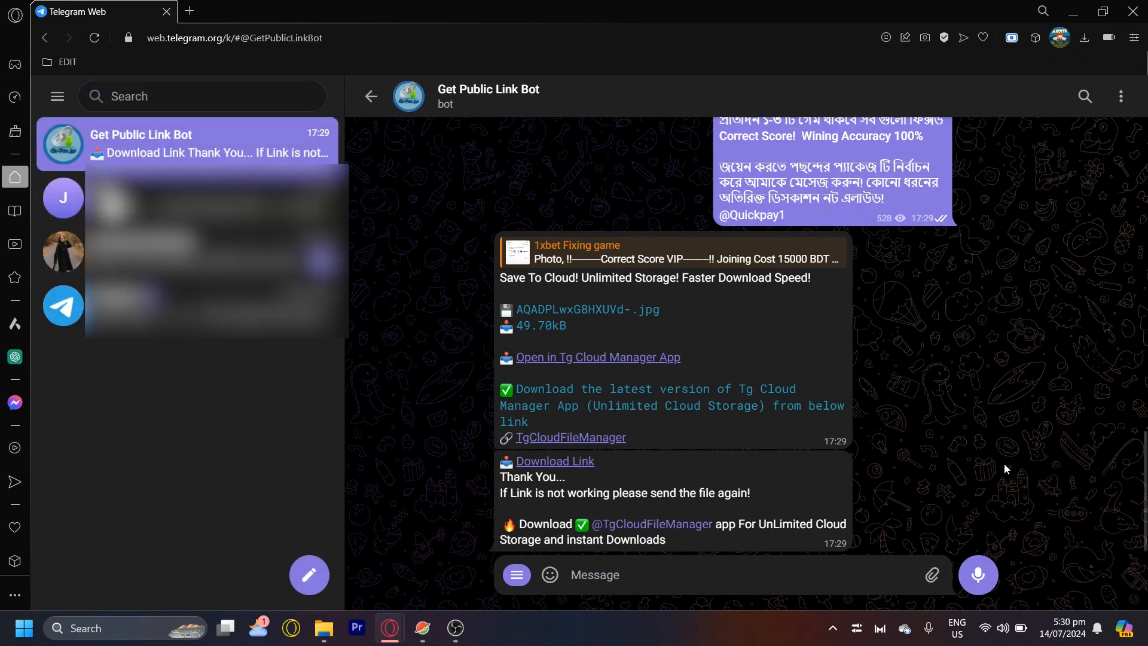
{"action": "mouse_move", "coordinate": [638, 329]}
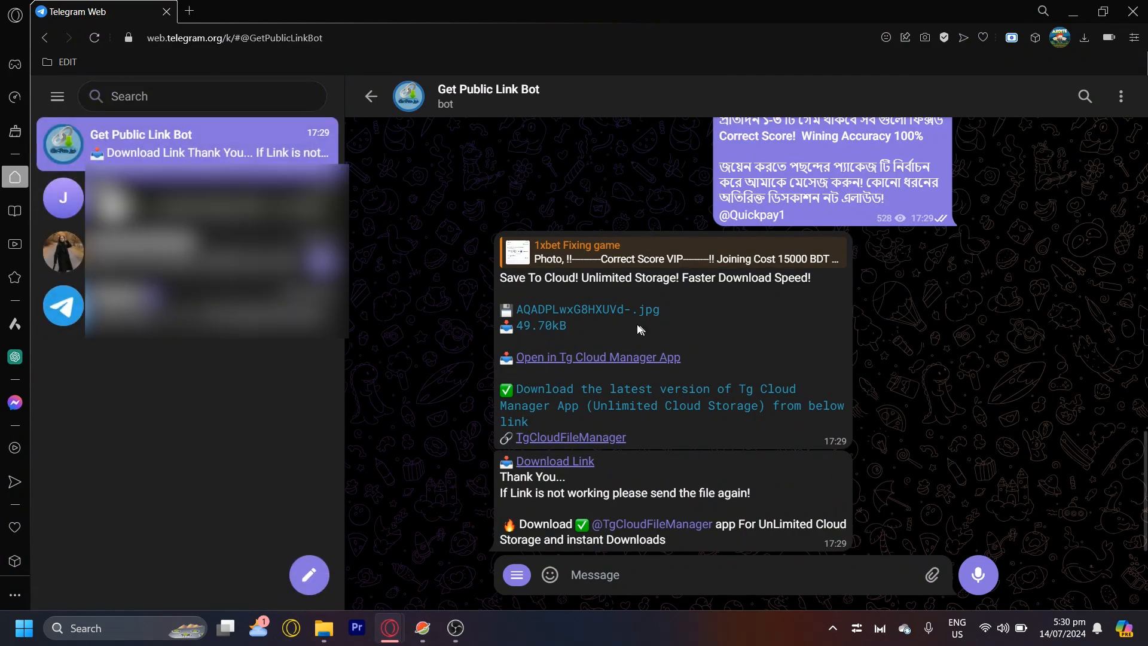
{"action": "mouse_move", "coordinate": [997, 407]}
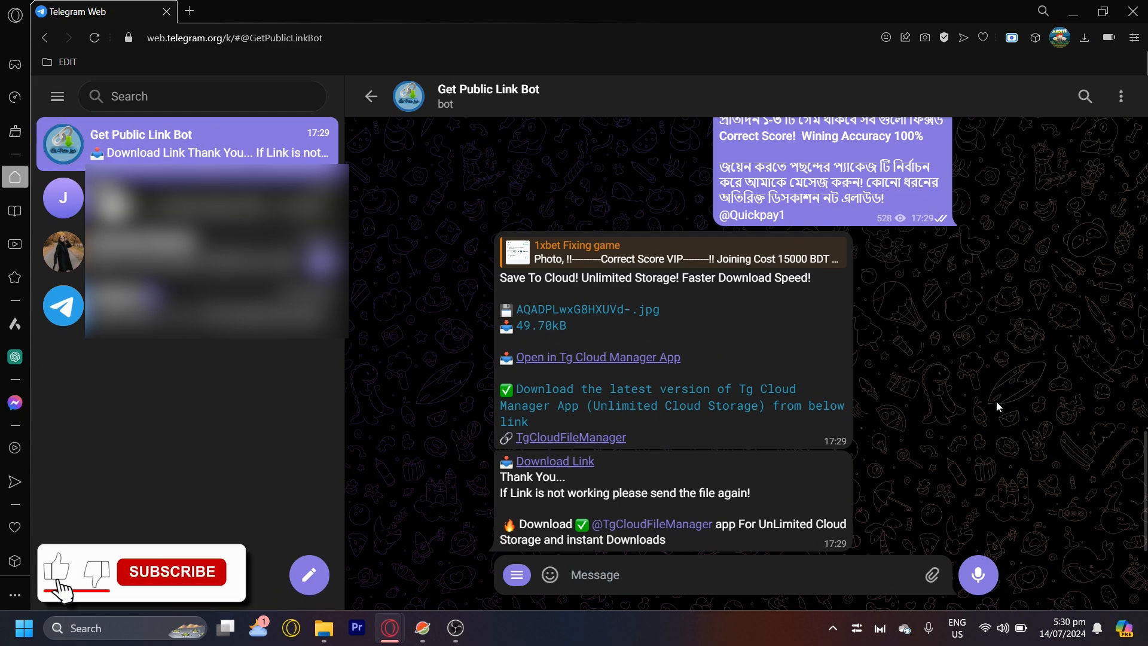
{"action": "left_click", "coordinate": [171, 571]}
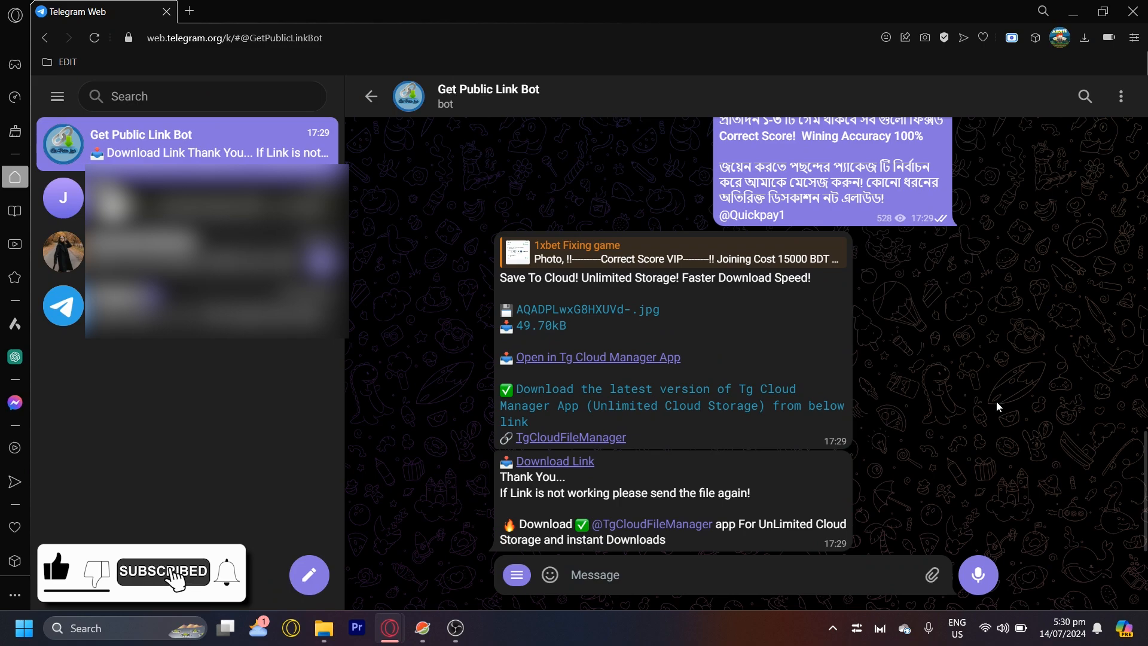